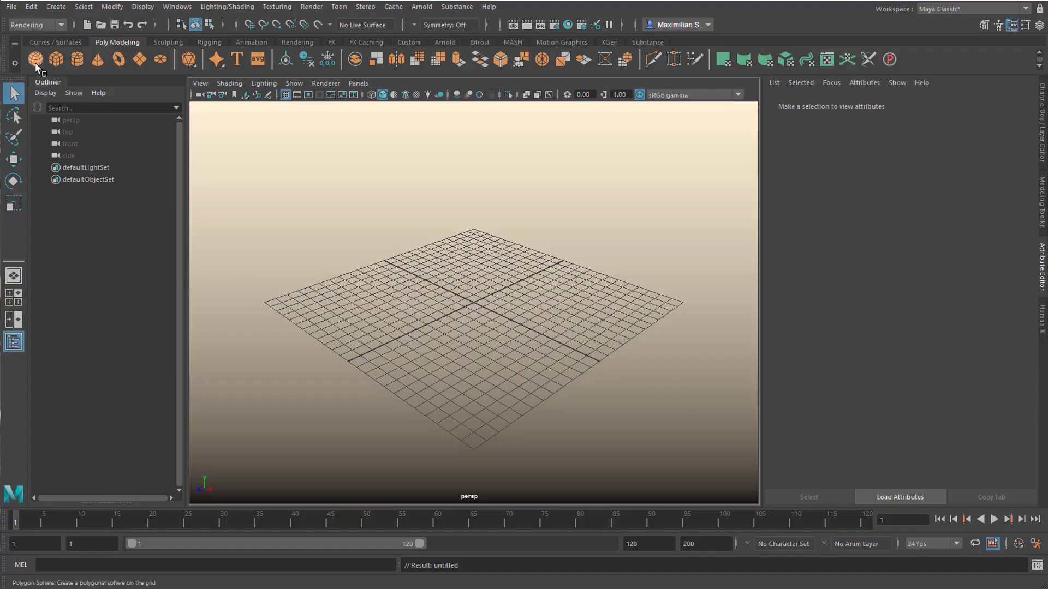
# Step: Create polygon spheres from the shelf and assign a new Lambert material to the first sphere
pyautogui.click(35, 56)
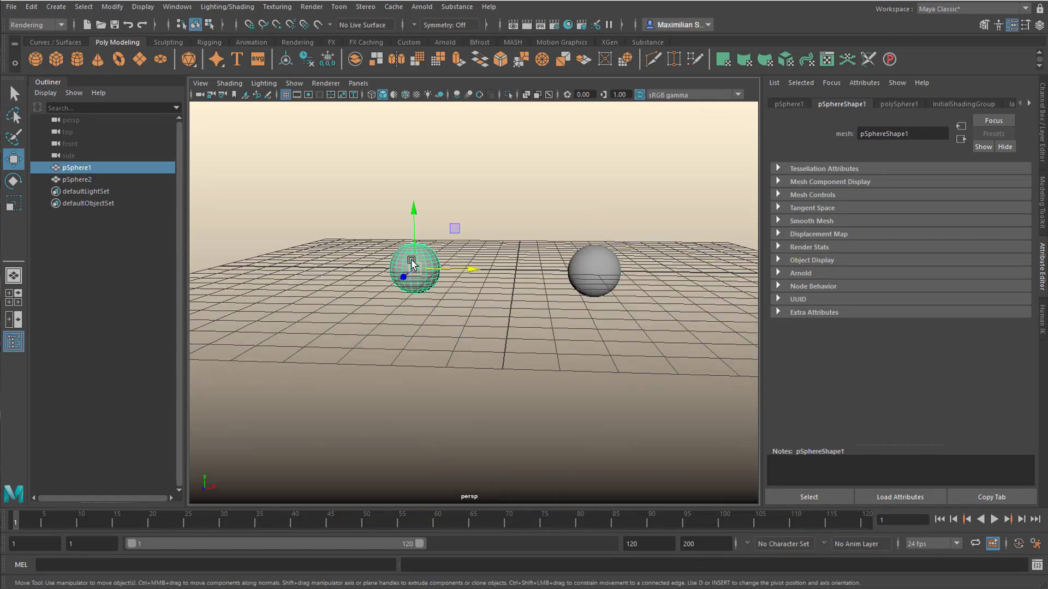
pyautogui.rightClick(410, 262)
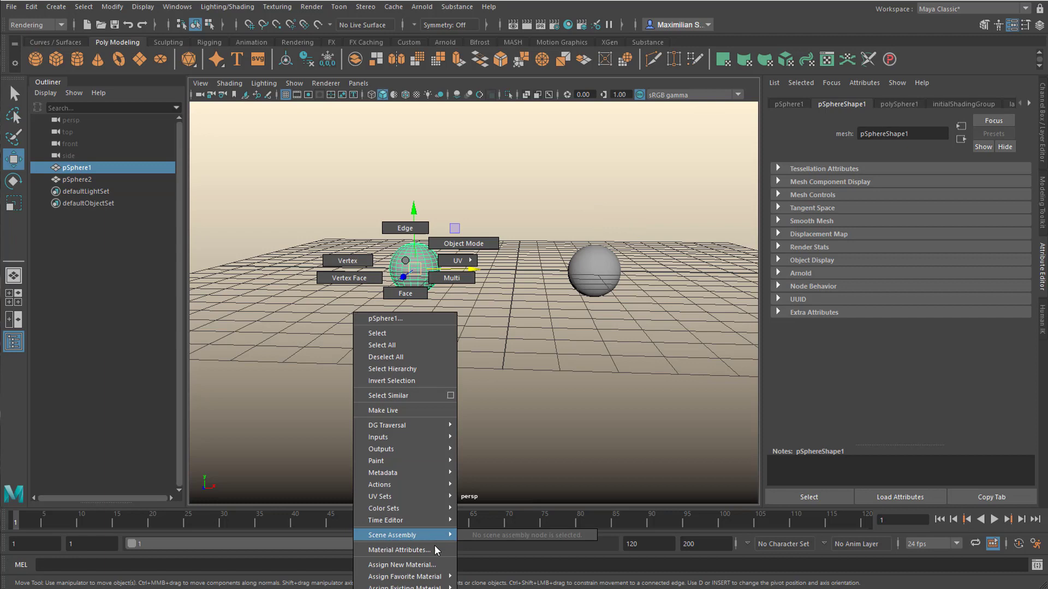
pyautogui.click(390, 565)
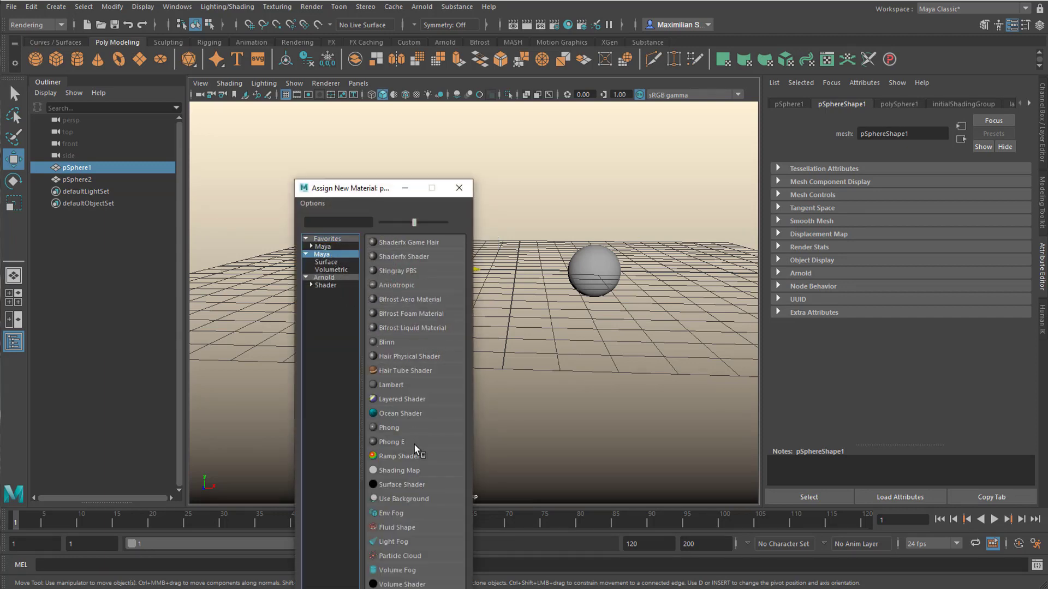
pyautogui.click(389, 384)
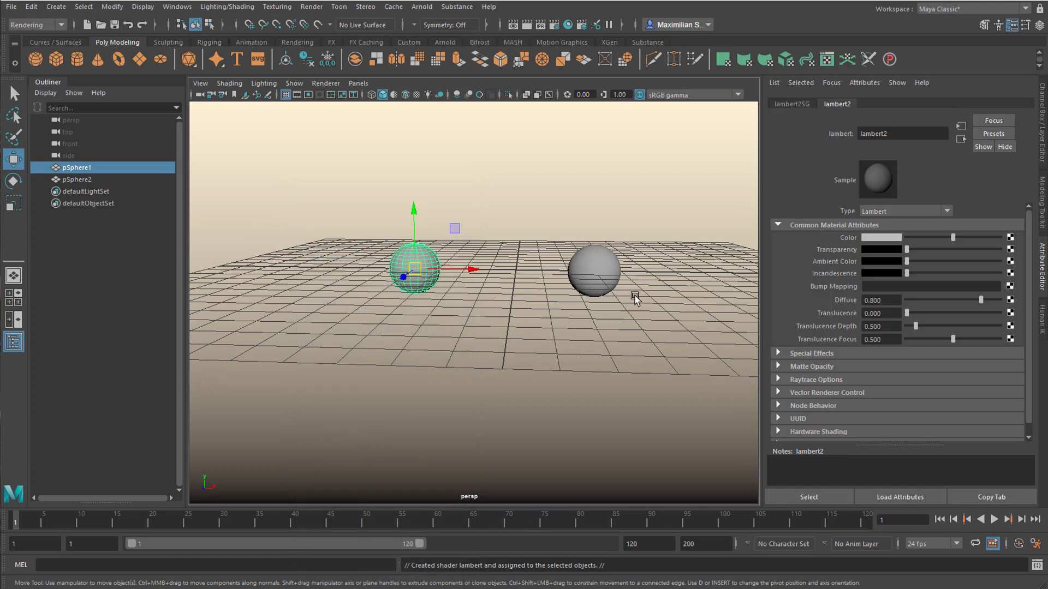
pyautogui.moveTo(539, 330)
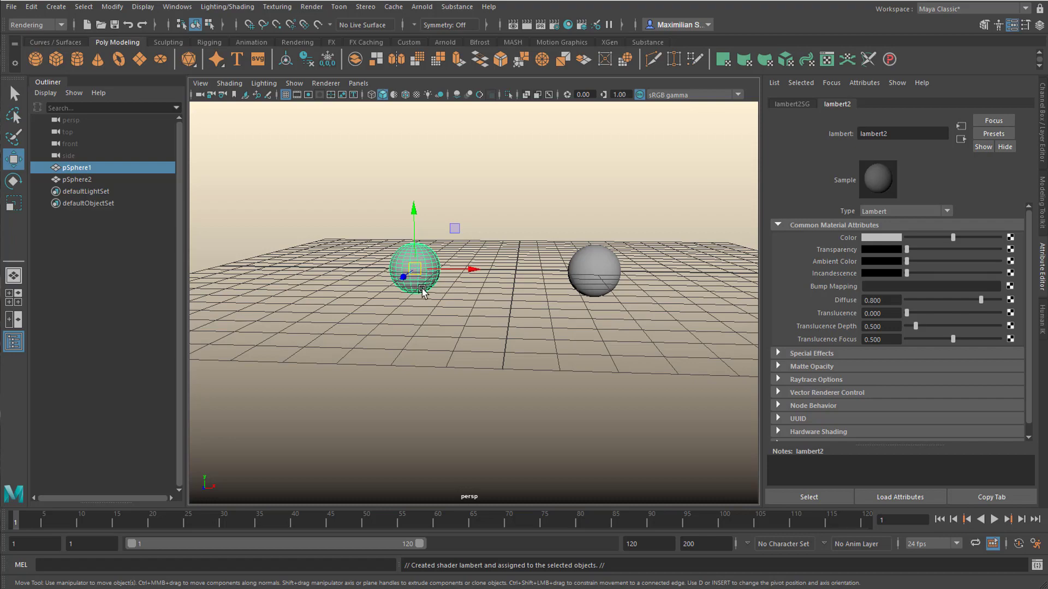
pyautogui.moveTo(438, 297)
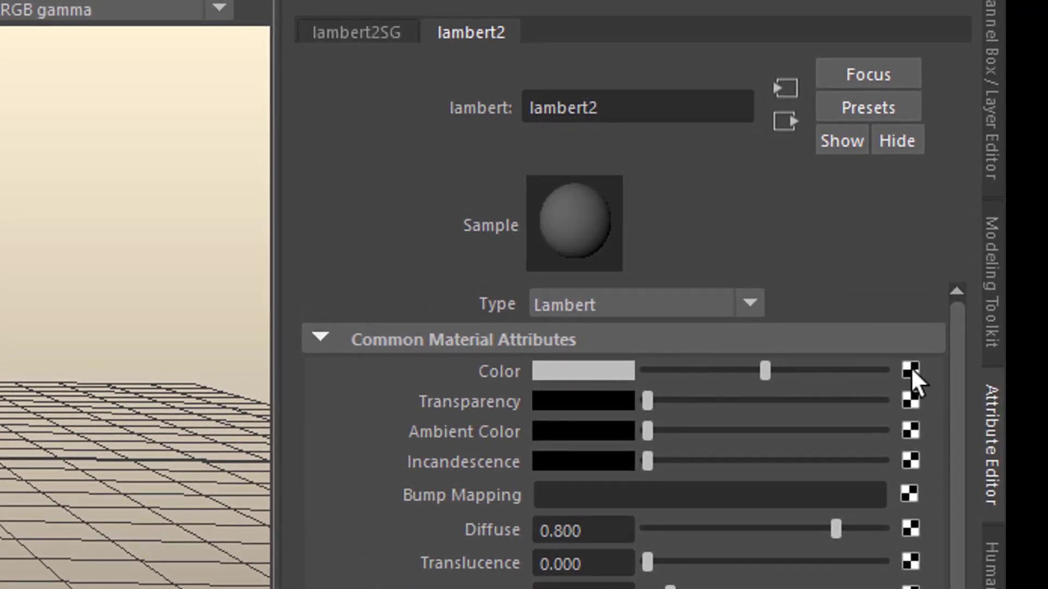
# Step: Connect a File texture node to lambert2's Color attribute
pyautogui.click(911, 370)
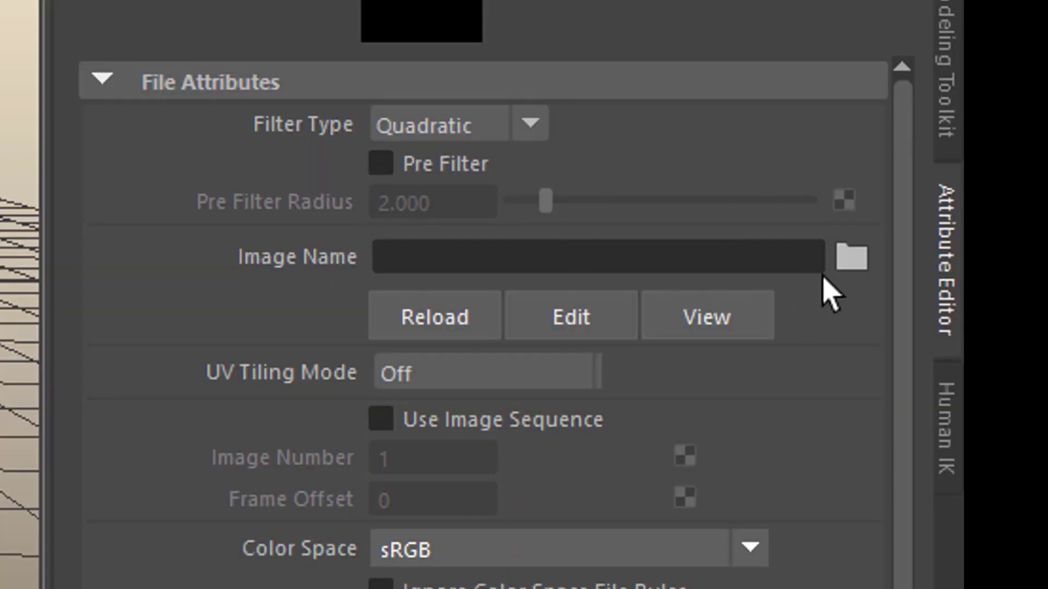
pyautogui.moveTo(853, 269)
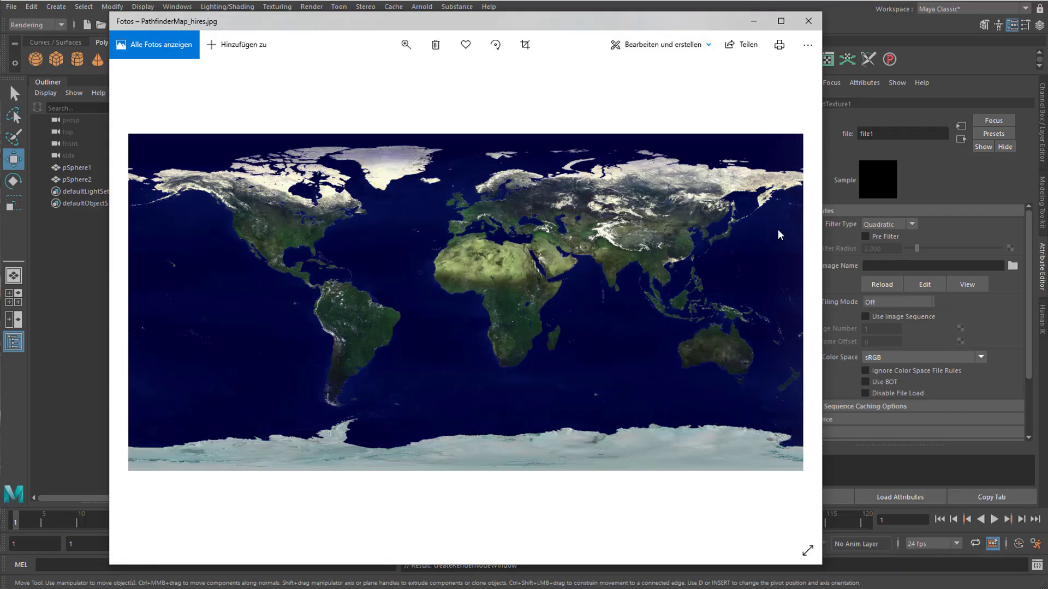
pyautogui.moveTo(270, 558)
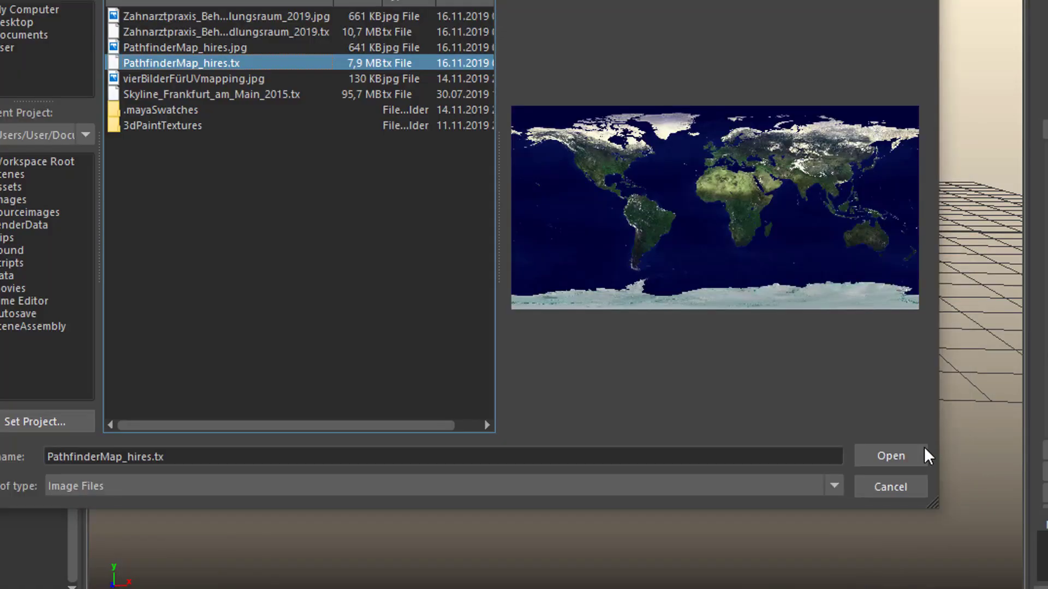
# Step: Load the world map texture onto the first sphere and tumble around the resulting Earth globe
pyautogui.click(891, 456)
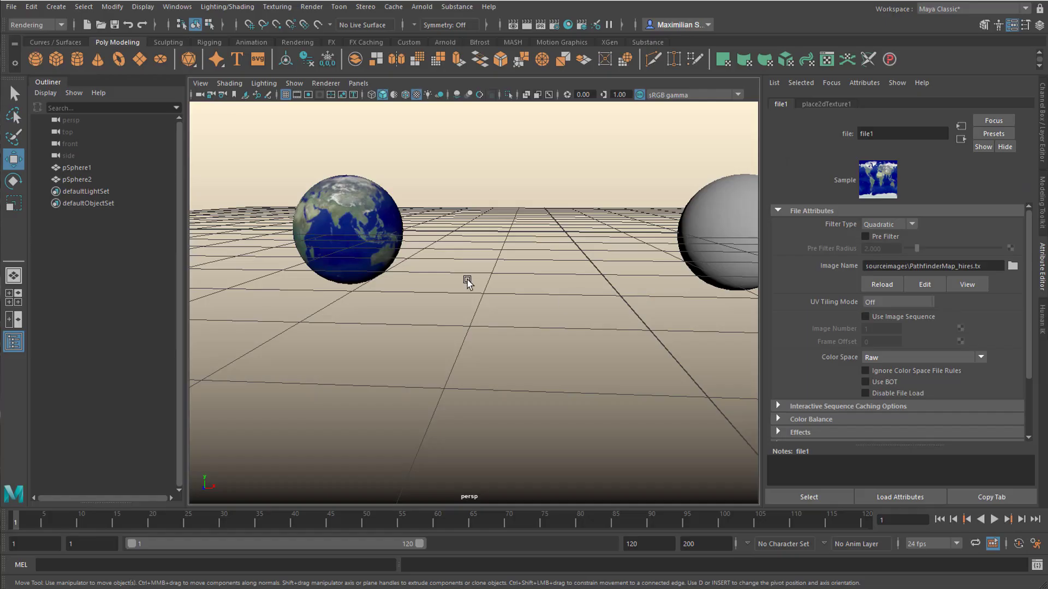
pyautogui.moveTo(467, 280); pyautogui.dragTo(646, 375)
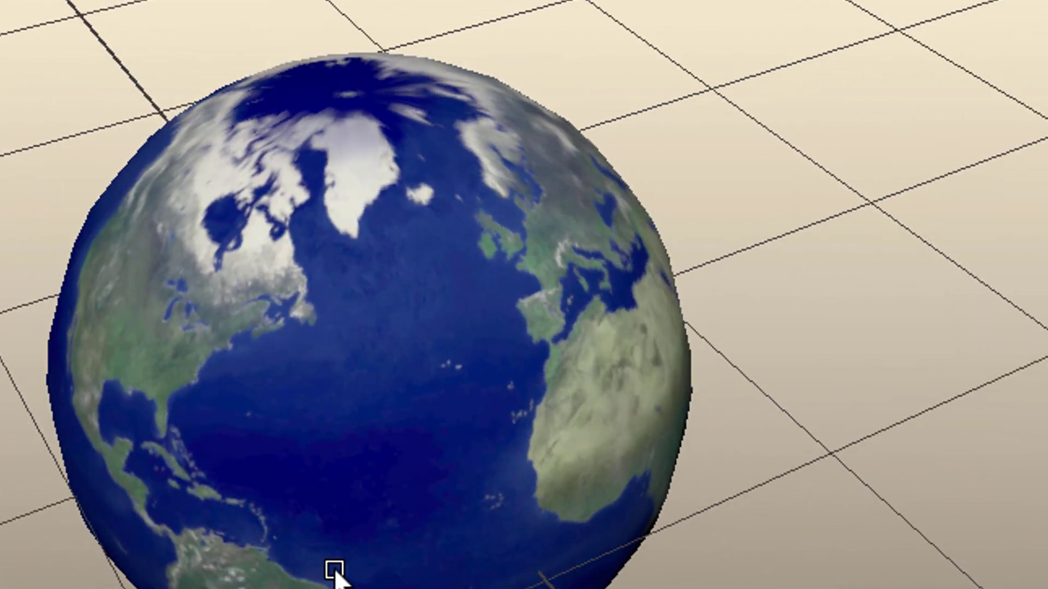
pyautogui.moveTo(334, 580); pyautogui.dragTo(368, 134)
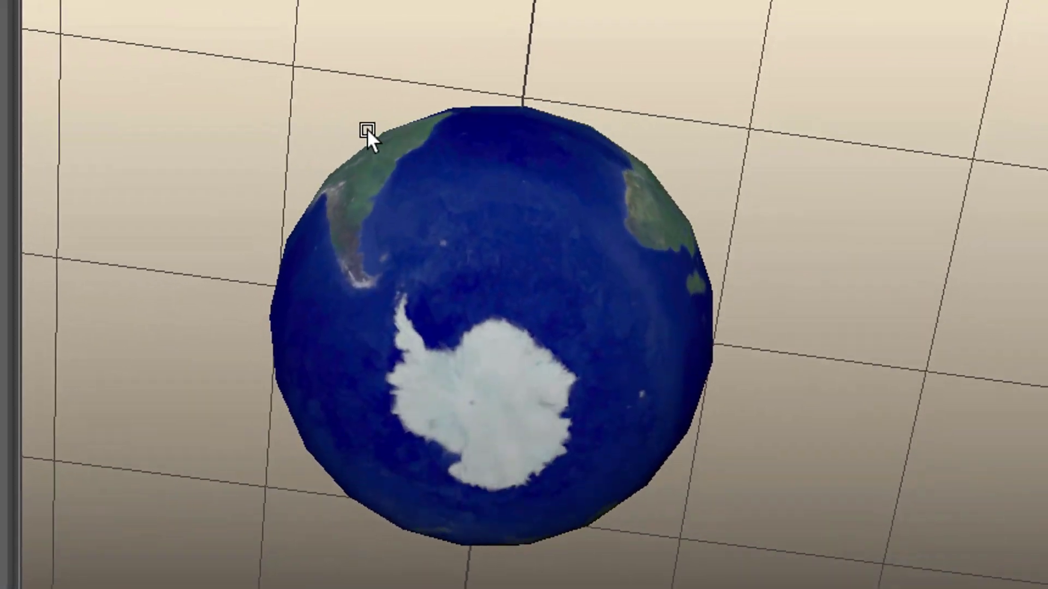
pyautogui.moveTo(369, 131); pyautogui.dragTo(492, 170)
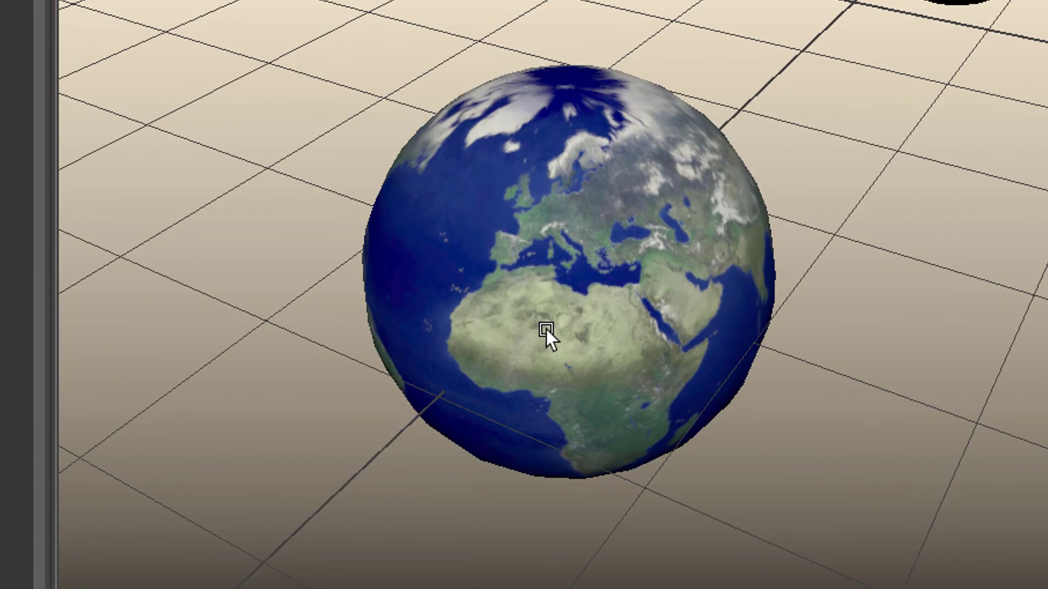
pyautogui.moveTo(547, 334); pyautogui.dragTo(478, 371)
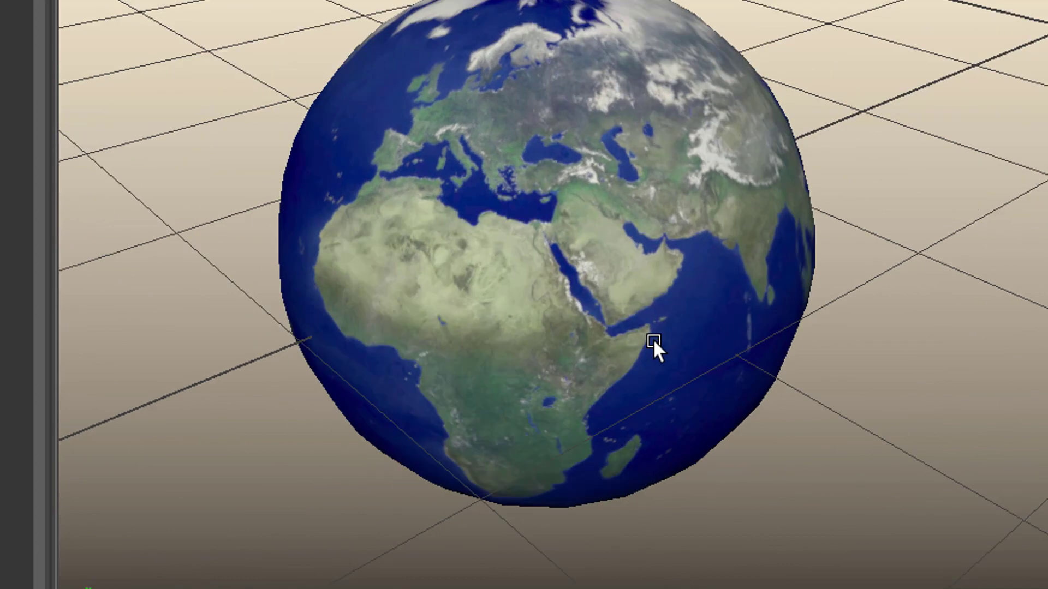
pyautogui.moveTo(655, 347); pyautogui.dragTo(561, 337)
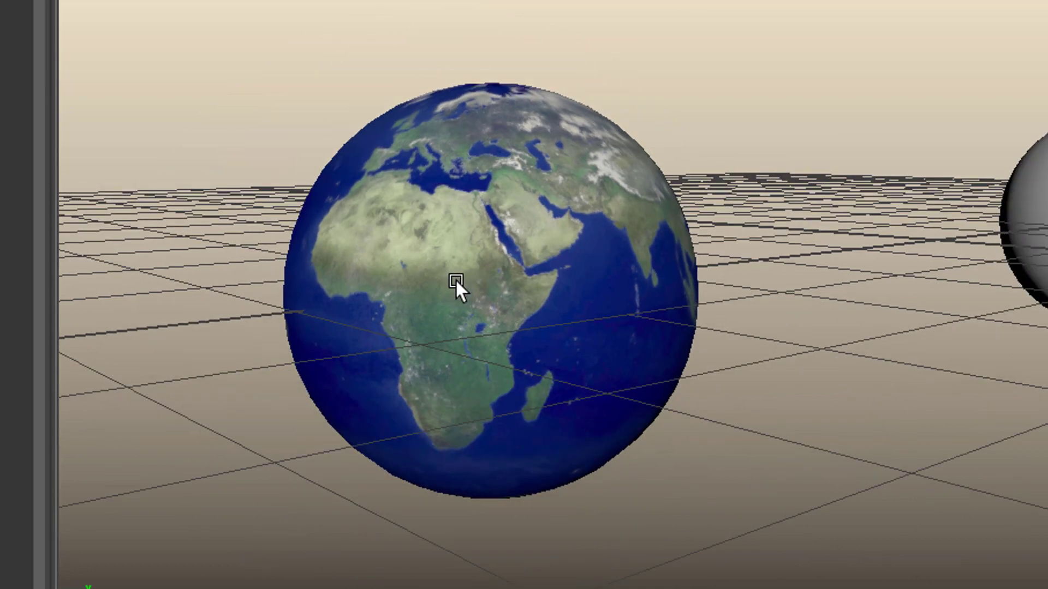
pyautogui.moveTo(457, 291); pyautogui.dragTo(935, 364)
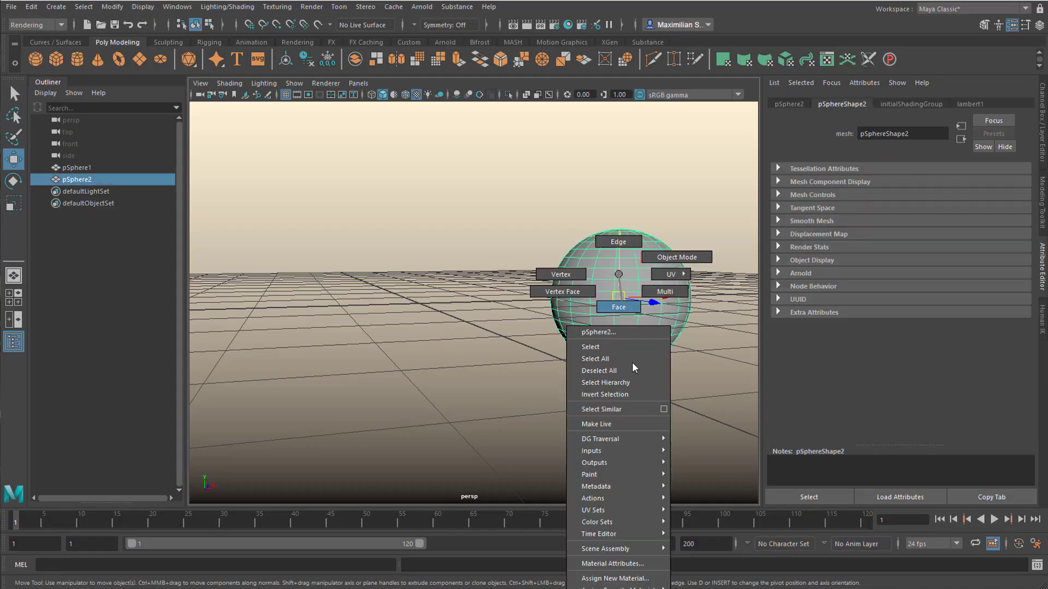
# Step: Give pSphere2 a new Lambert material with a File node driving its Color
pyautogui.click(610, 579)
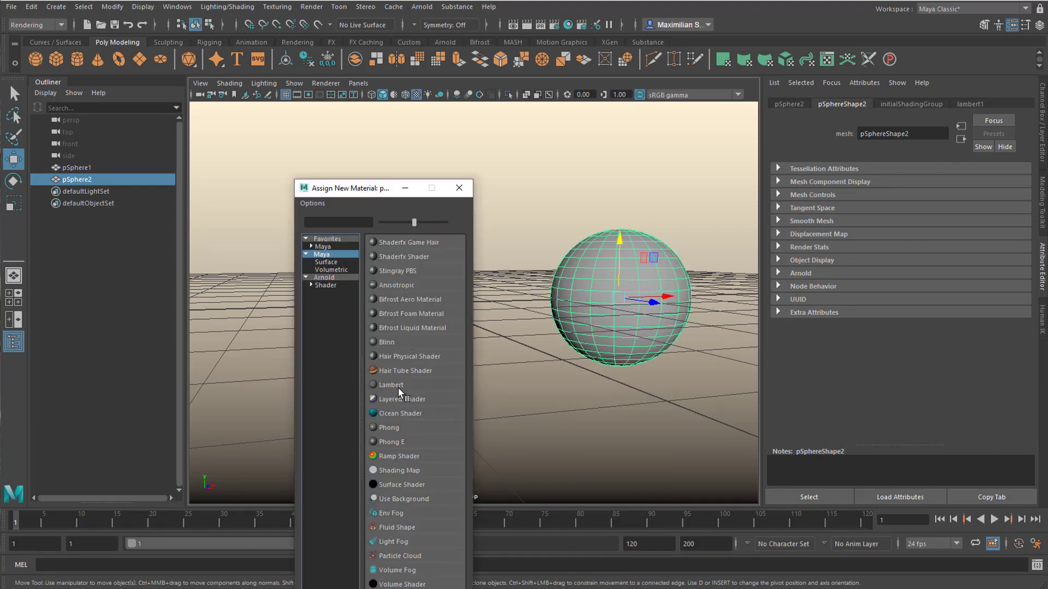
pyautogui.click(389, 385)
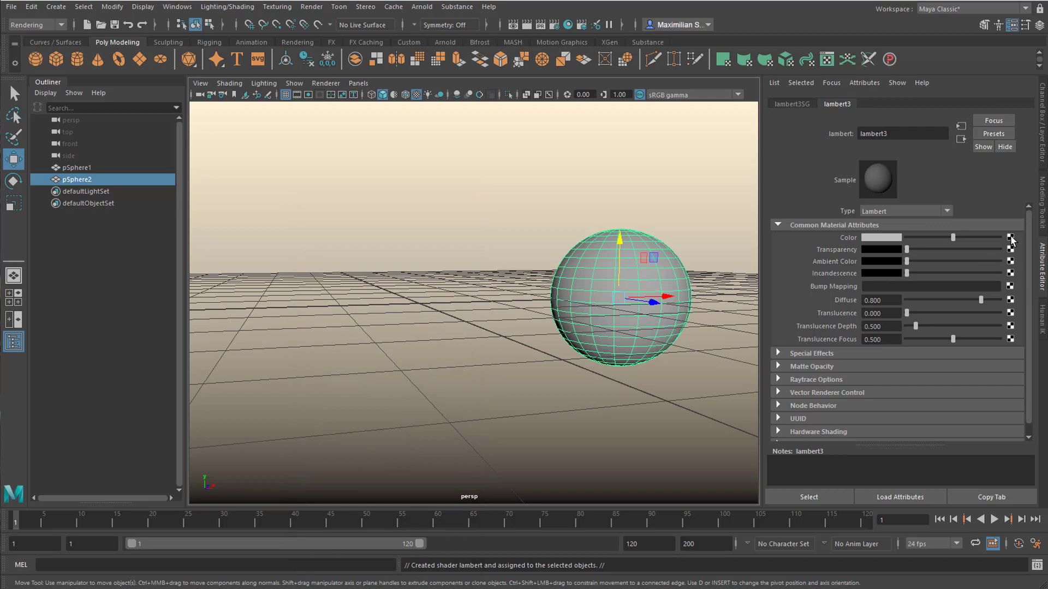
pyautogui.click(1009, 238)
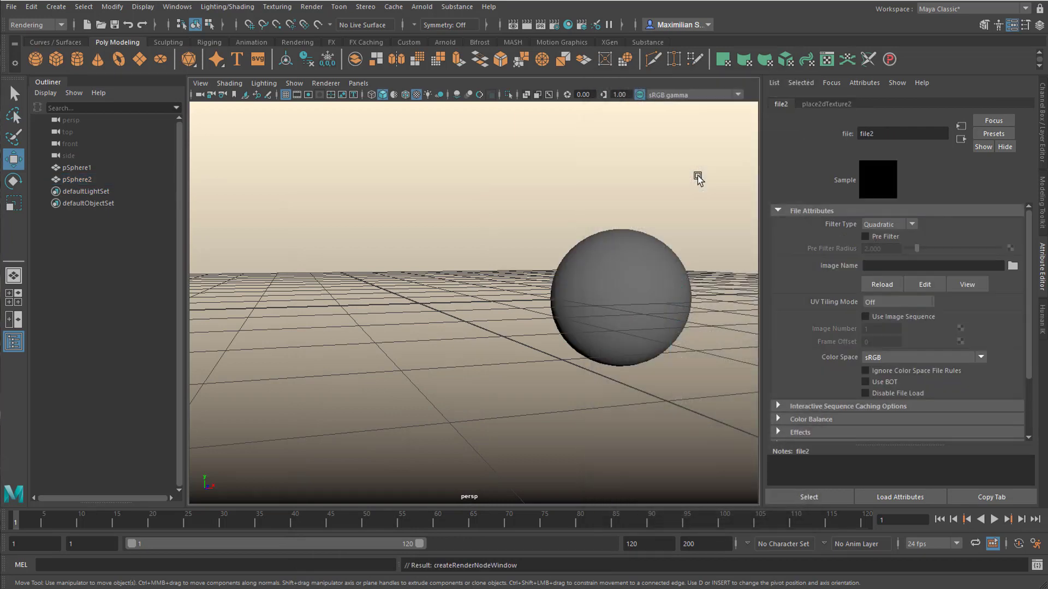
pyautogui.moveTo(352, 505)
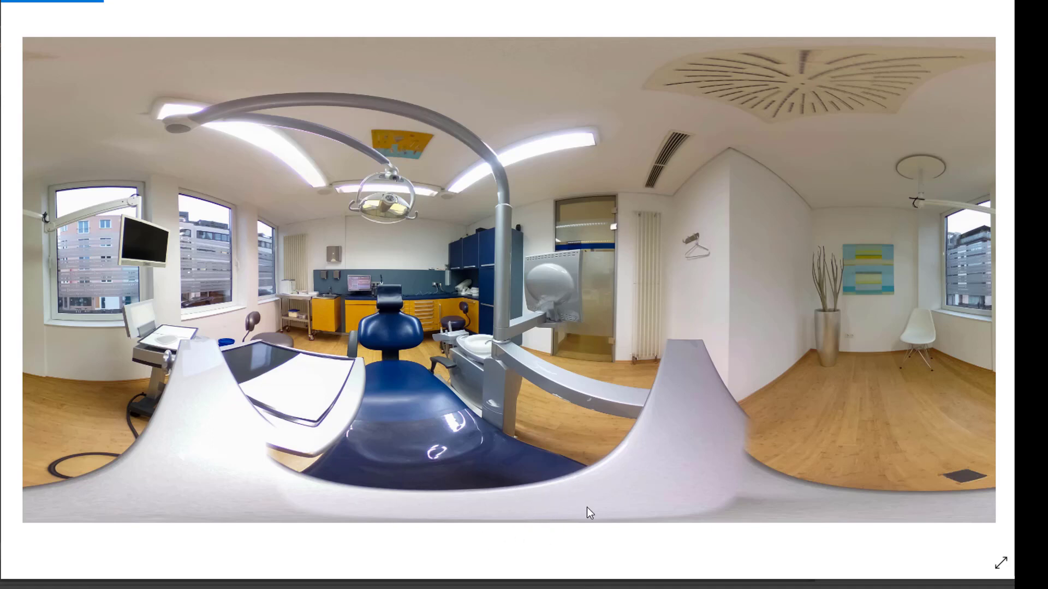
pyautogui.moveTo(383, 277)
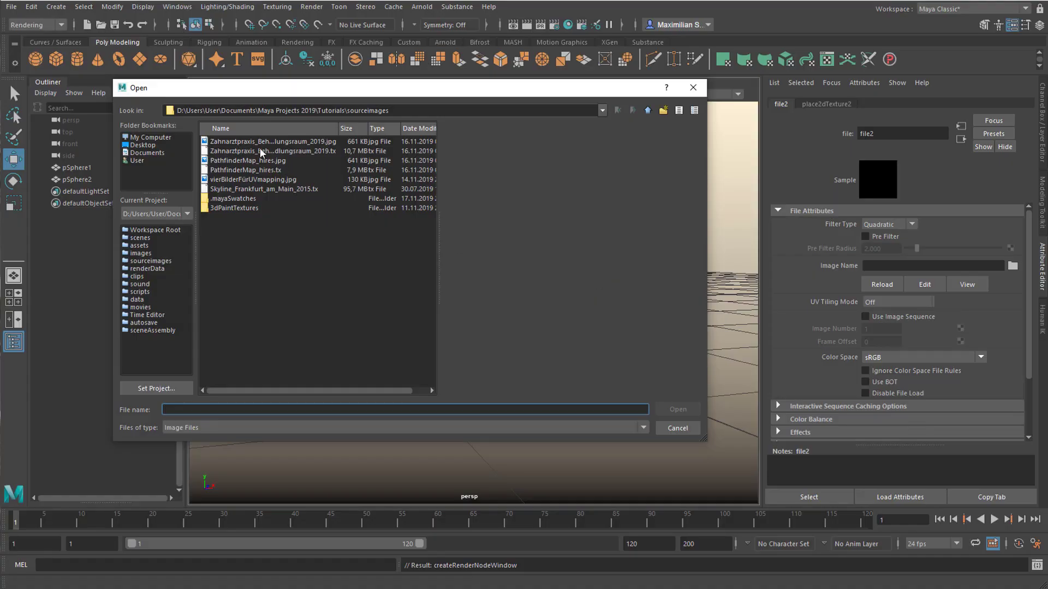
# Step: Load Zahnarztpraxis_Behandlungsraum_2019.tx as the second sphere's colour texture
pyautogui.click(272, 151)
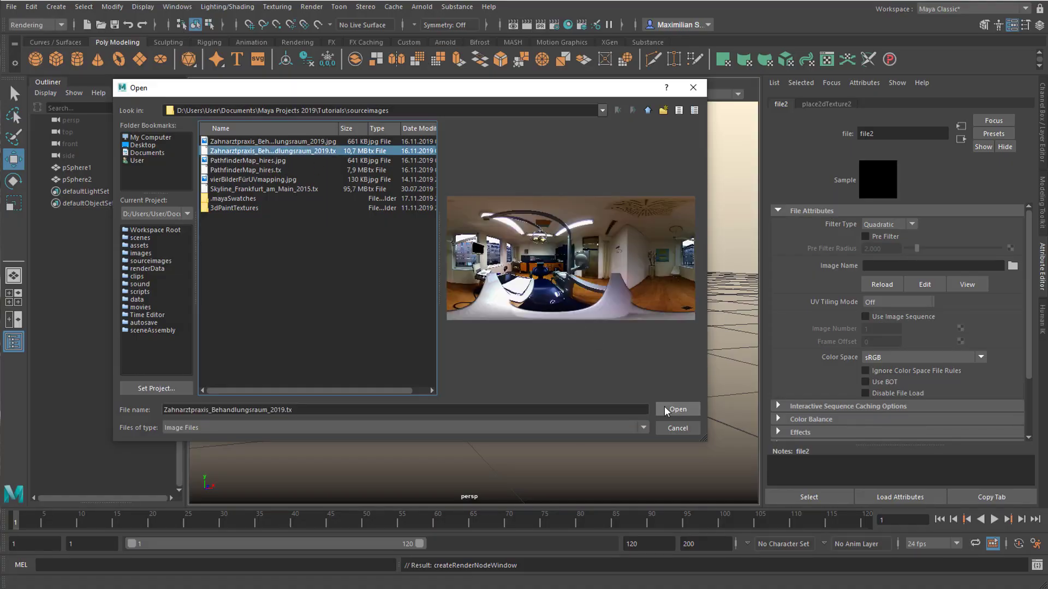
pyautogui.click(677, 408)
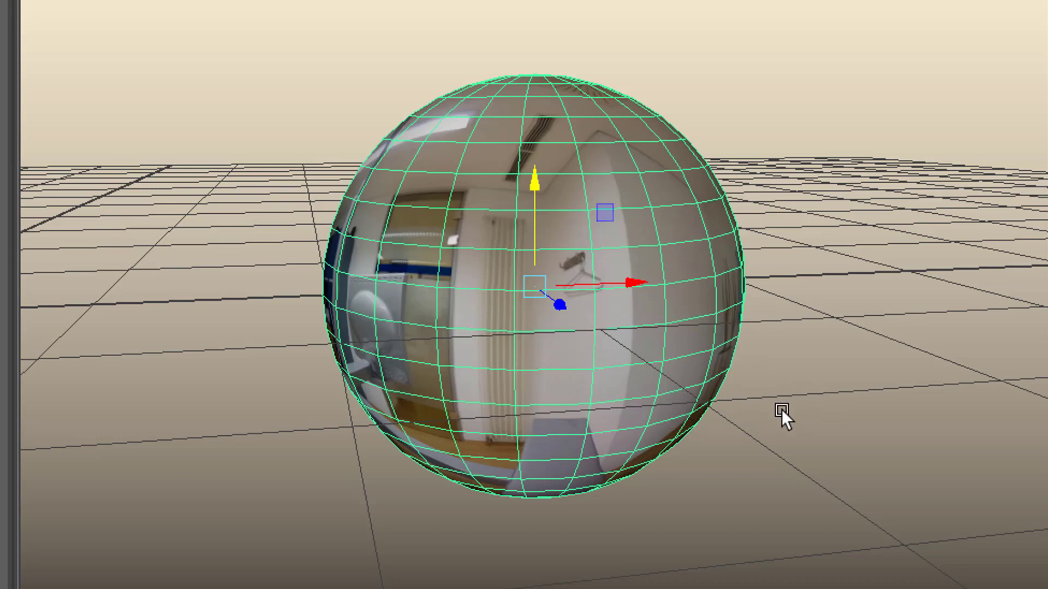
pyautogui.moveTo(796, 442)
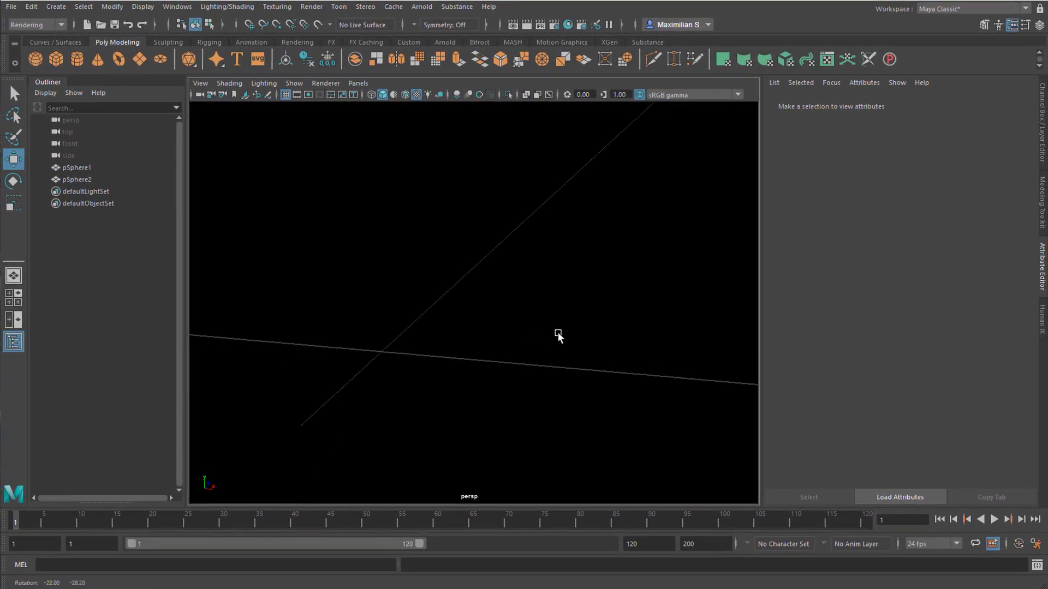
# Step: Select pSphere2 in the Outliner and reverse its normals via Mesh Display
pyautogui.click(71, 179)
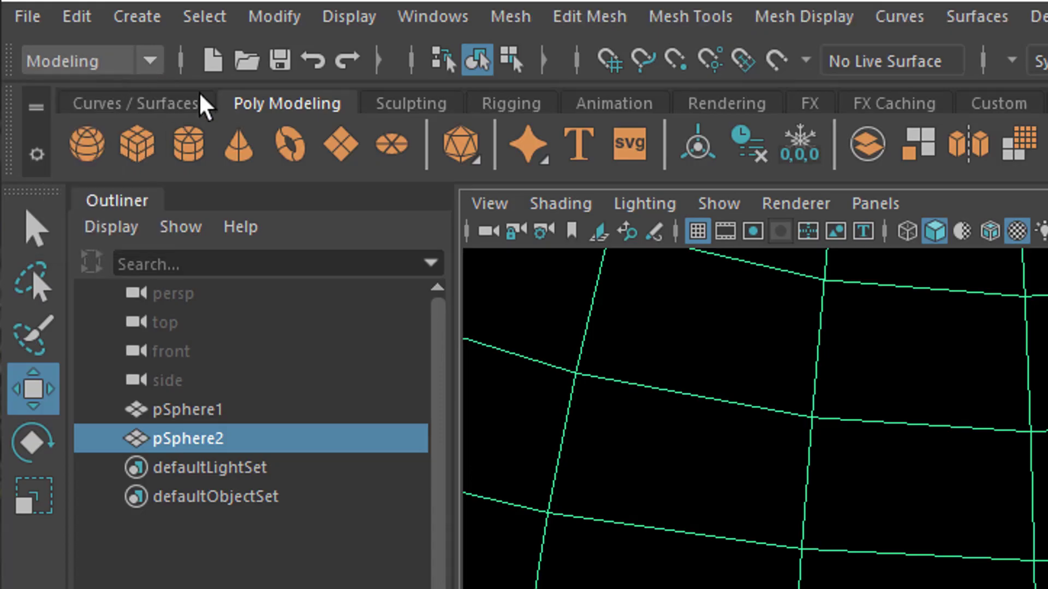
pyautogui.moveTo(834, 32)
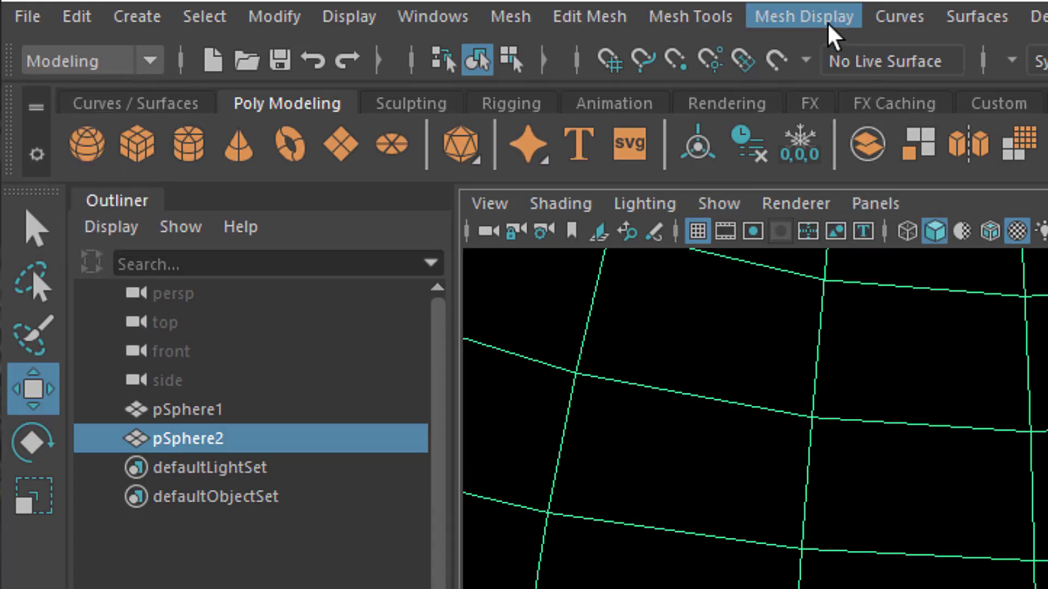
pyautogui.click(804, 16)
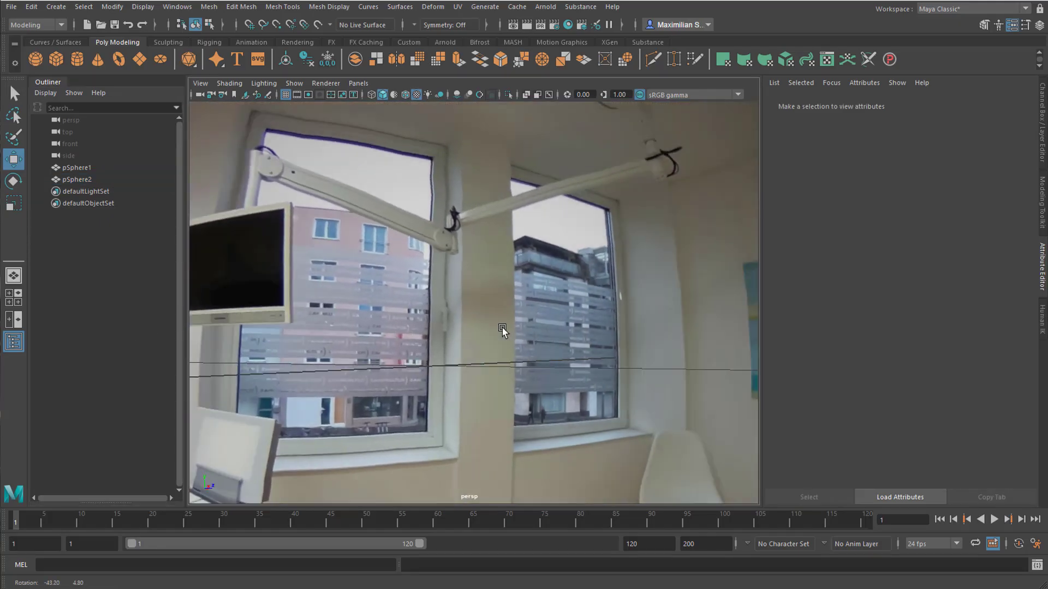
pyautogui.moveTo(502, 330); pyautogui.dragTo(661, 351)
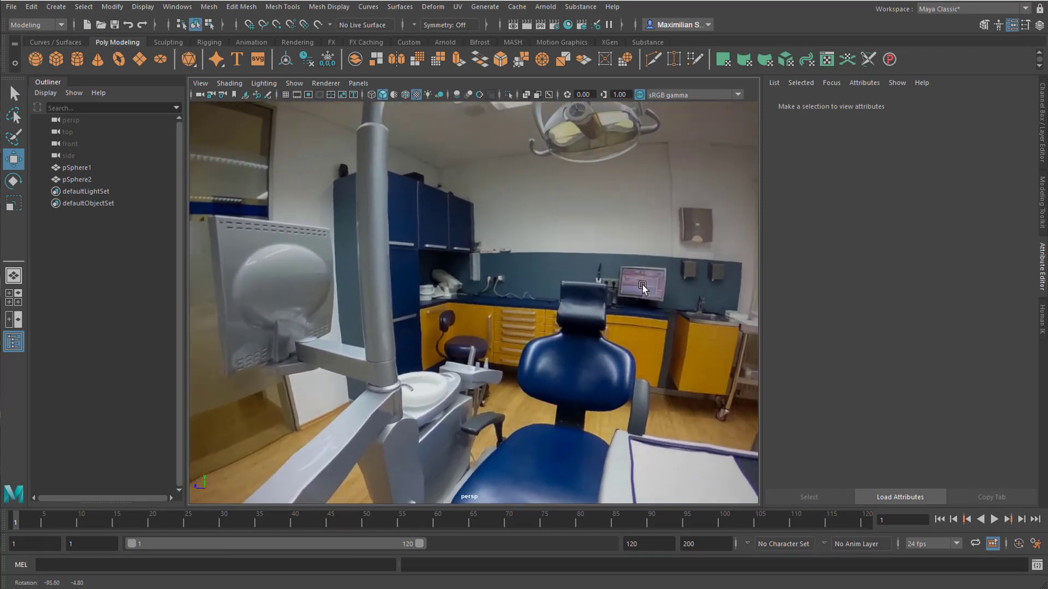
pyautogui.moveTo(641, 291); pyautogui.dragTo(676, 301)
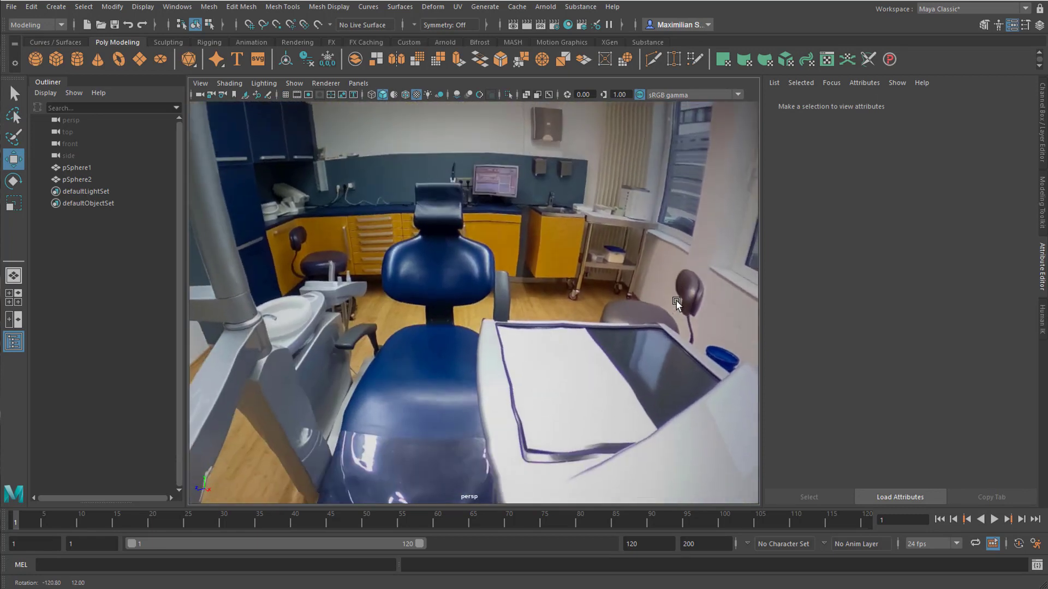
pyautogui.moveTo(676, 304); pyautogui.dragTo(496, 295)
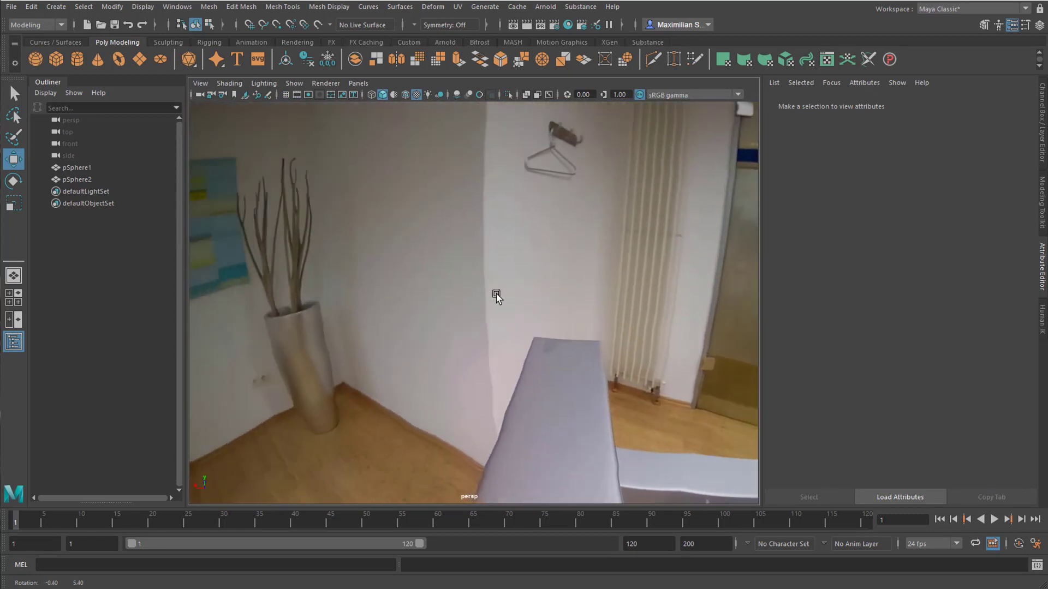
pyautogui.moveTo(496, 296); pyautogui.dragTo(376, 227)
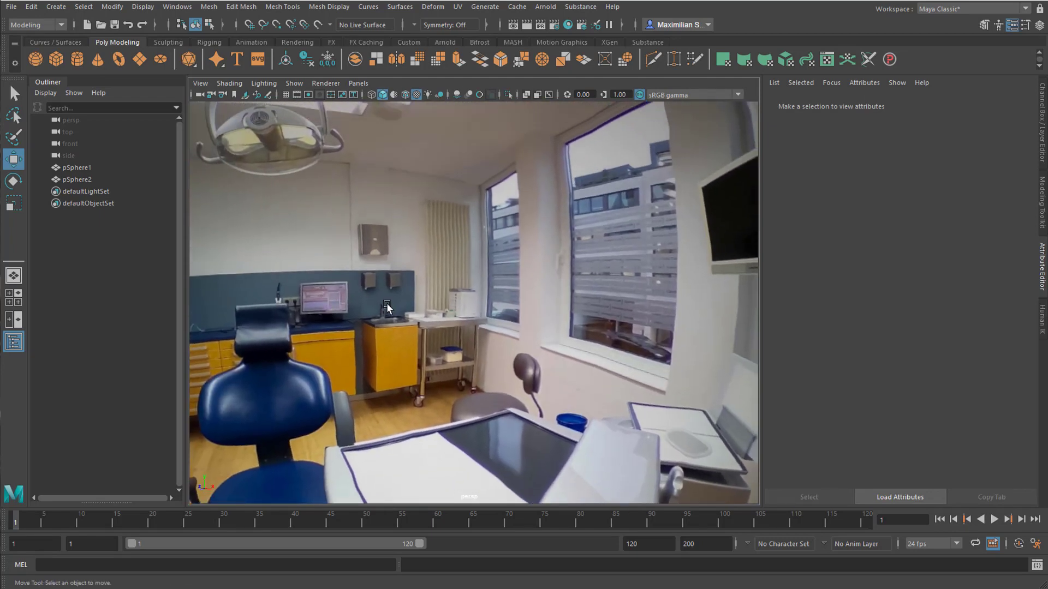
pyautogui.moveTo(388, 308); pyautogui.dragTo(357, 288)
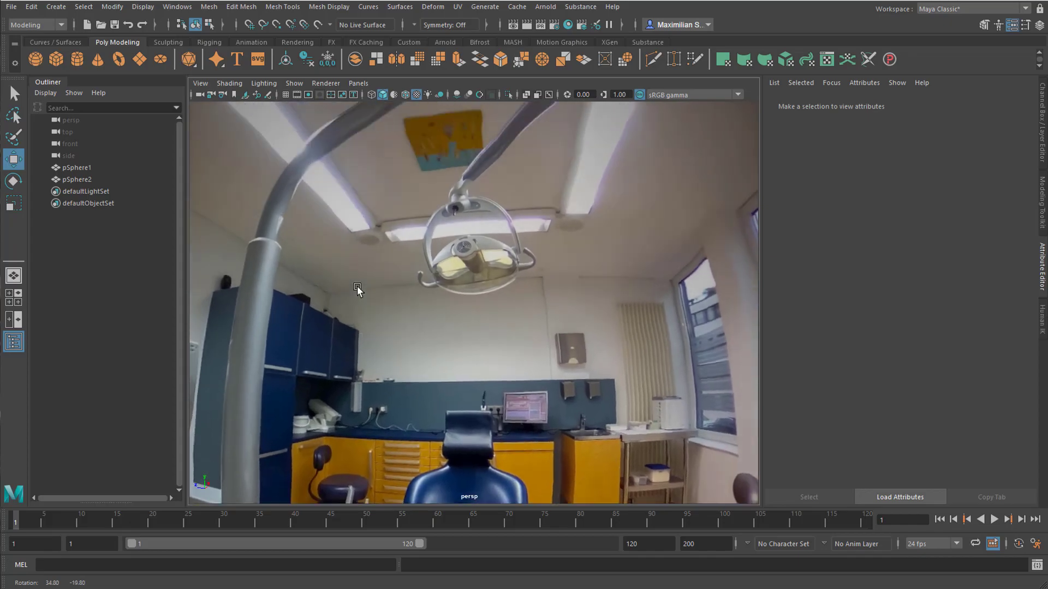